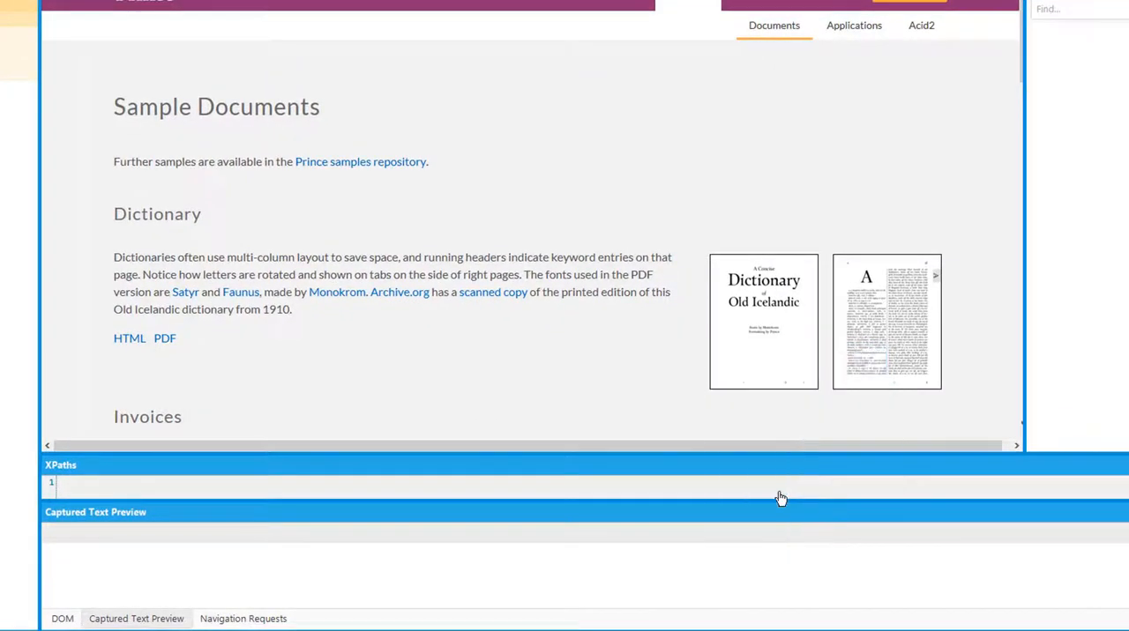
Name the image capture field 'Download Image' and save the action.
type("Do")
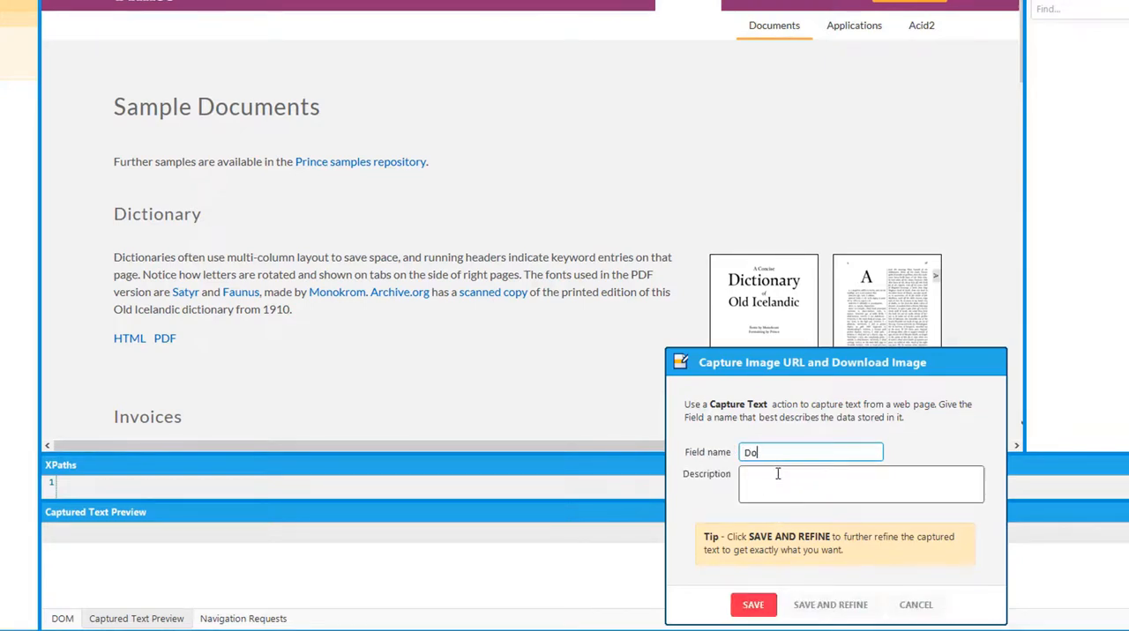
type("Download Image")
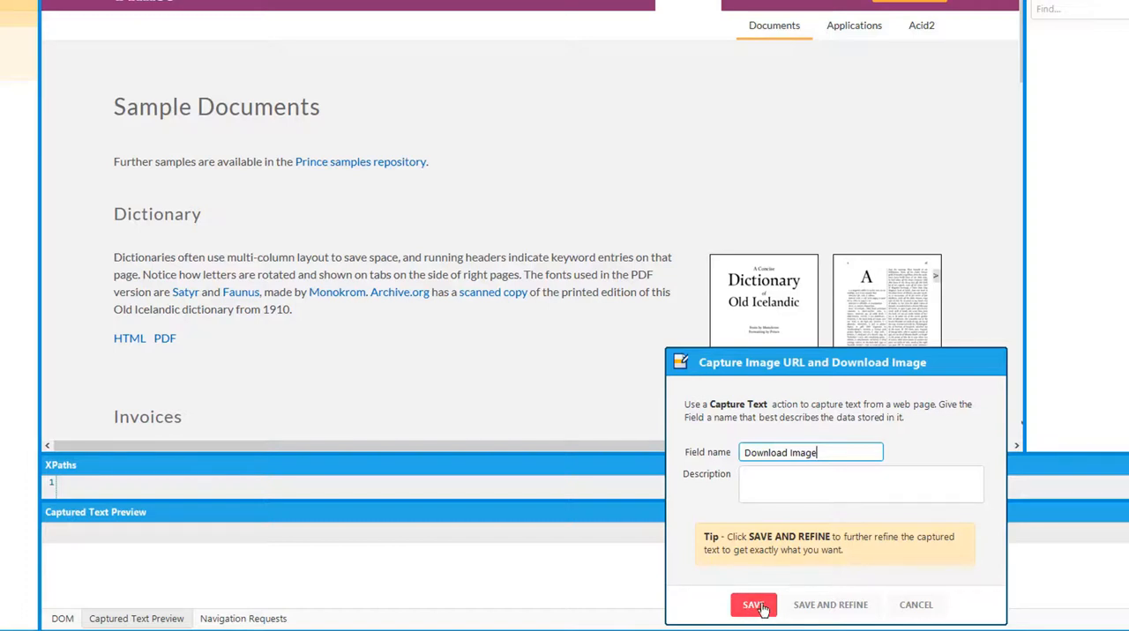
left_click(751, 605)
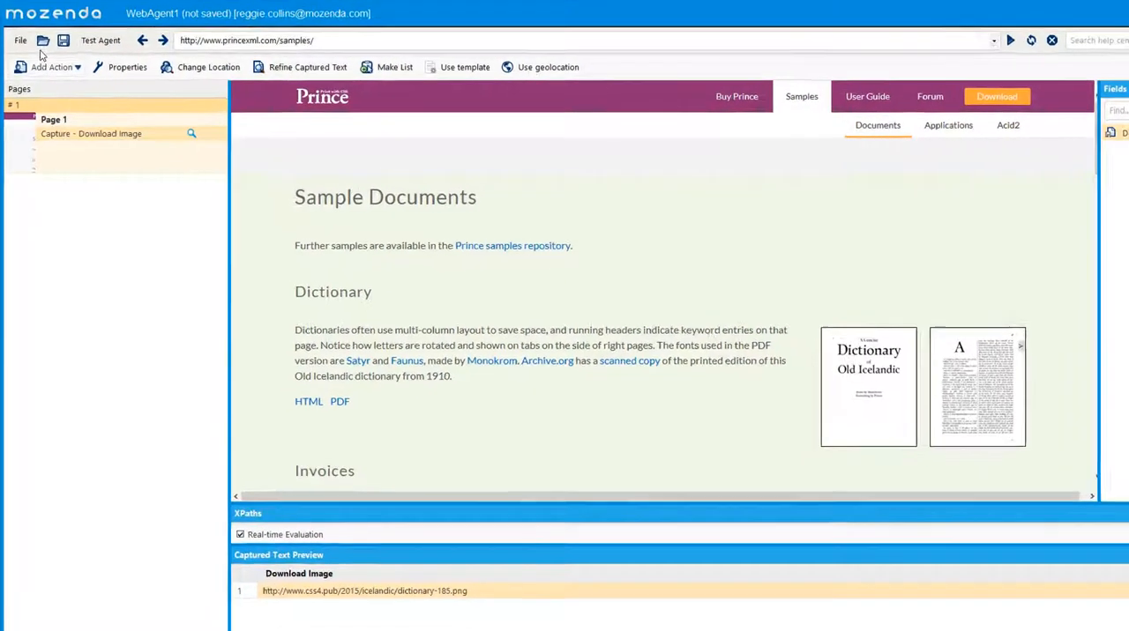
Start a Download file action with the dictionary PDF link as its trigger.
left_click(50, 67)
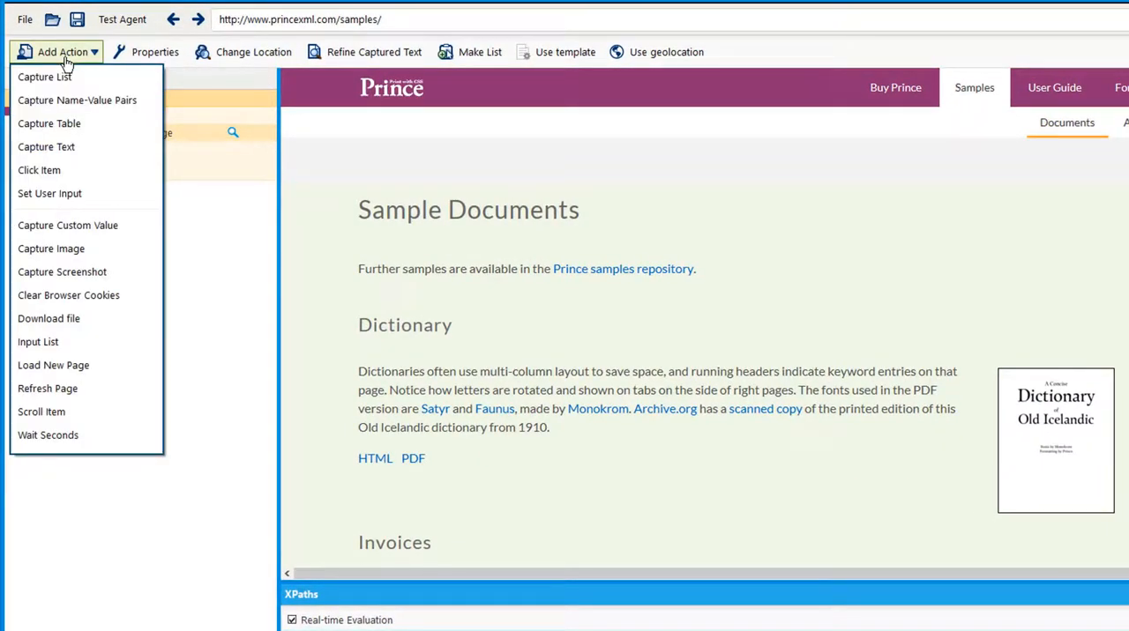
left_click(51, 249)
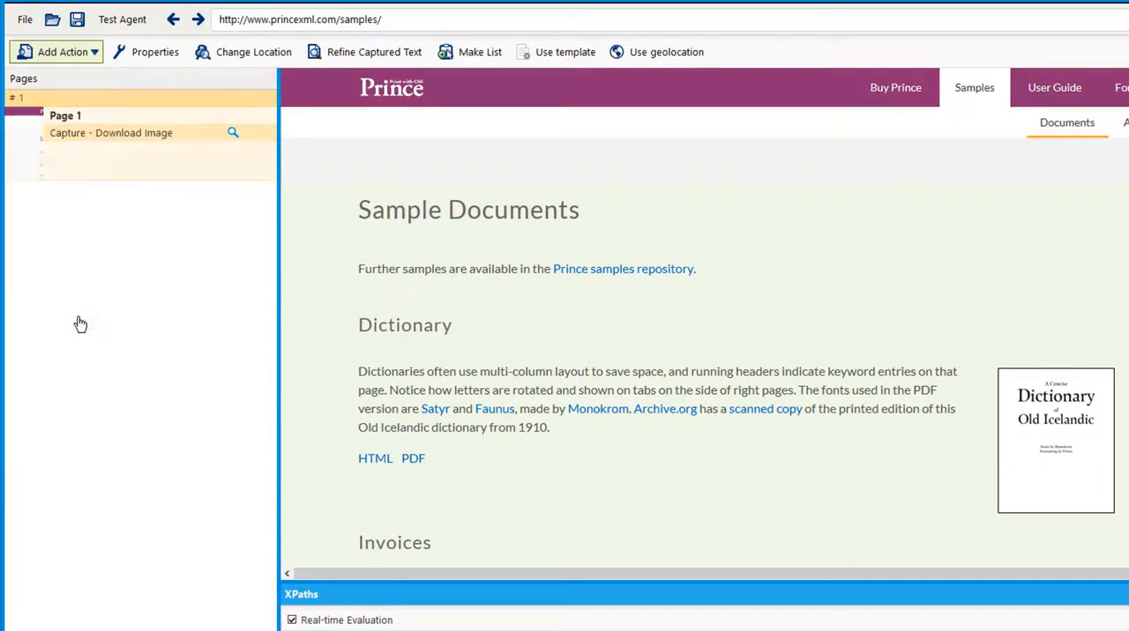
left_click(62, 51)
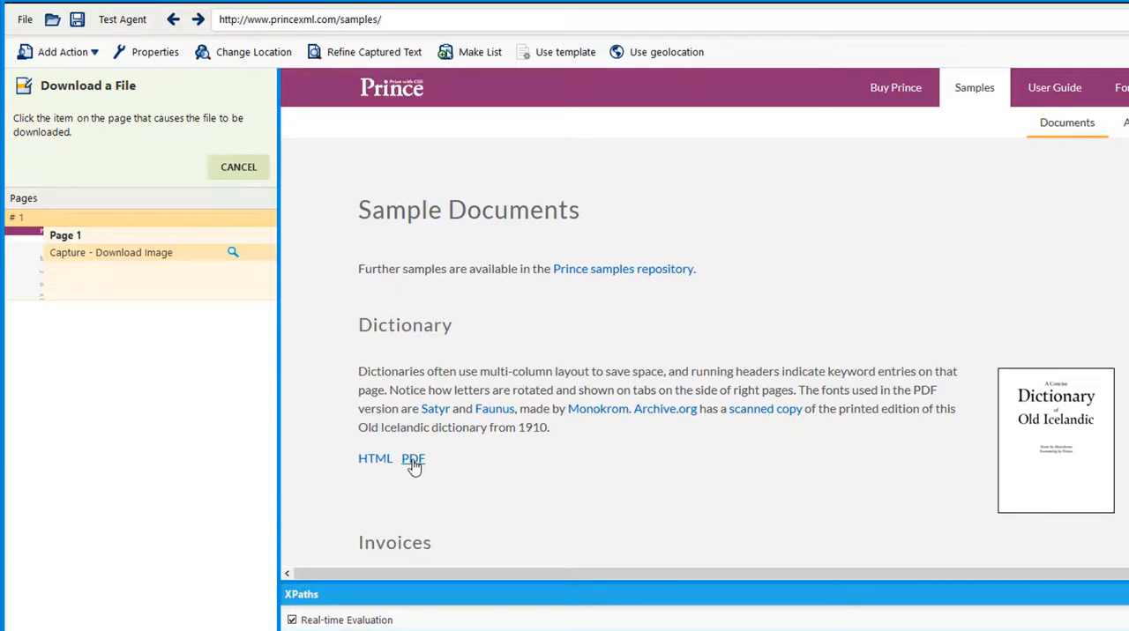
left_click(412, 459)
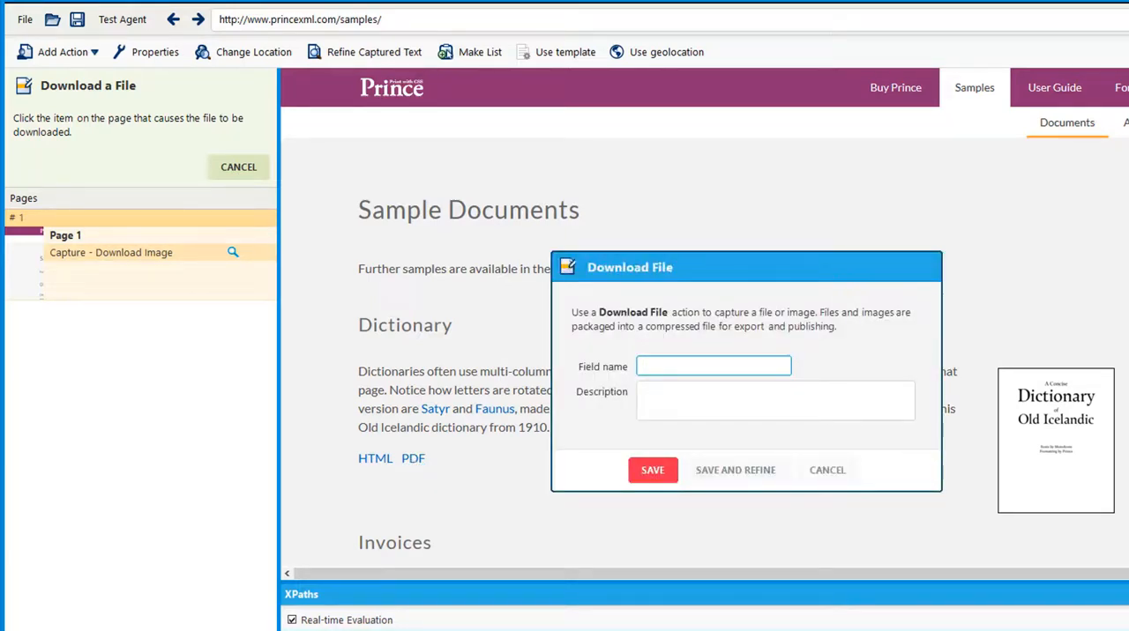
Name the field 'PDF Download', save the action, and save the agent.
type("PDF Download")
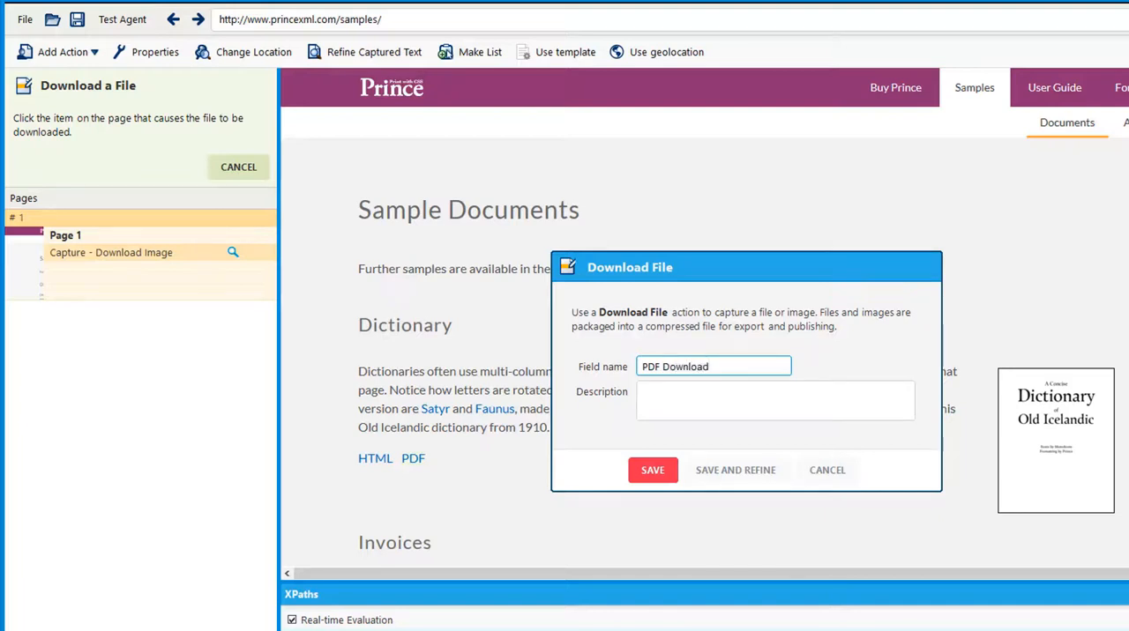
left_click(652, 469)
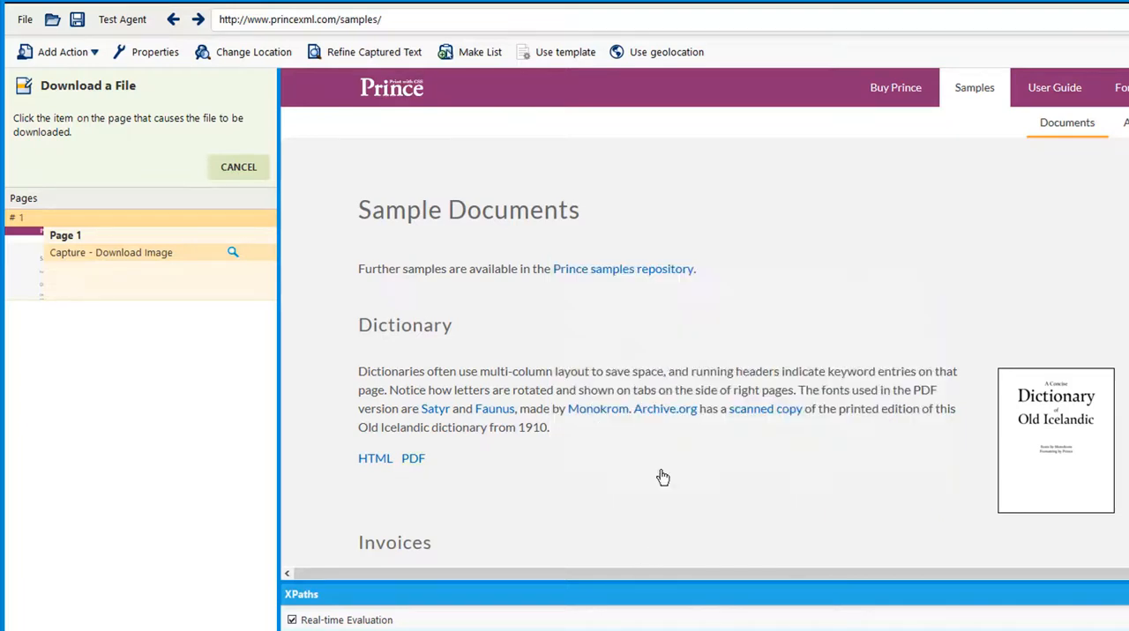
left_click(413, 458)
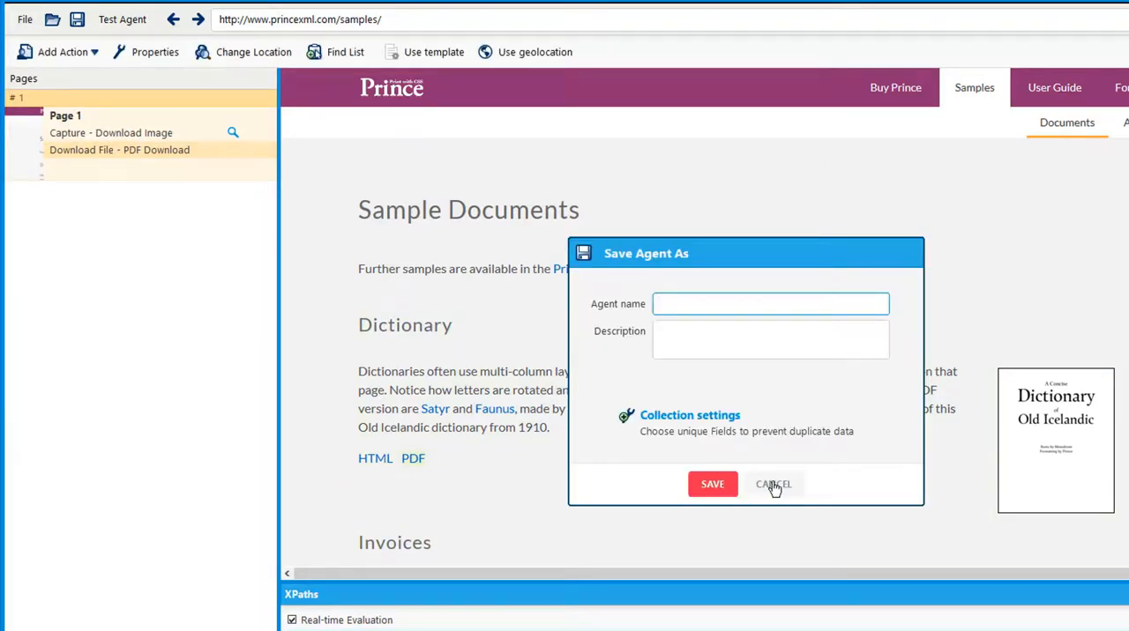
Name the agent 'Download' in the Save Agent As dialog.
type("Download")
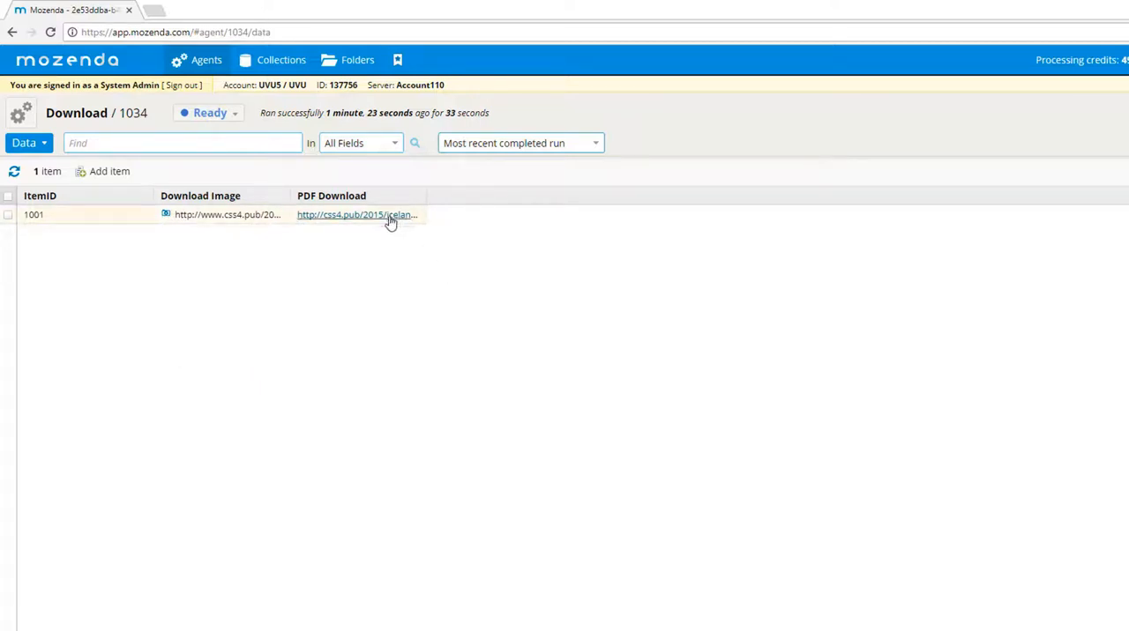
View the captured Old Icelandic dictionary PDF, then bring up the agent's gear menu.
left_click(356, 215)
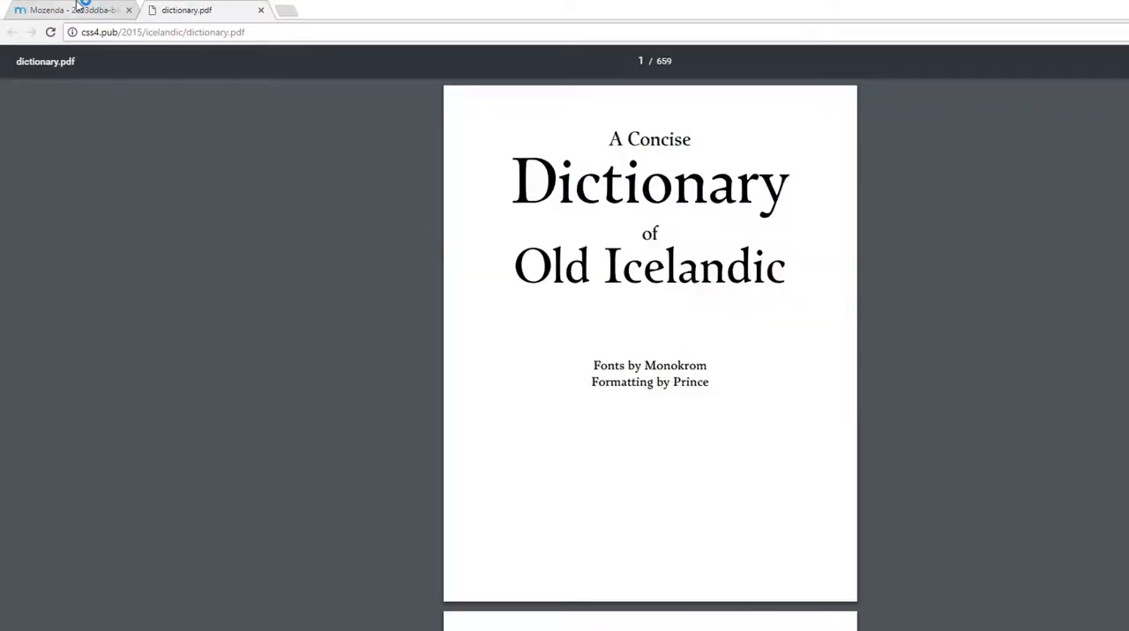
left_click(71, 11)
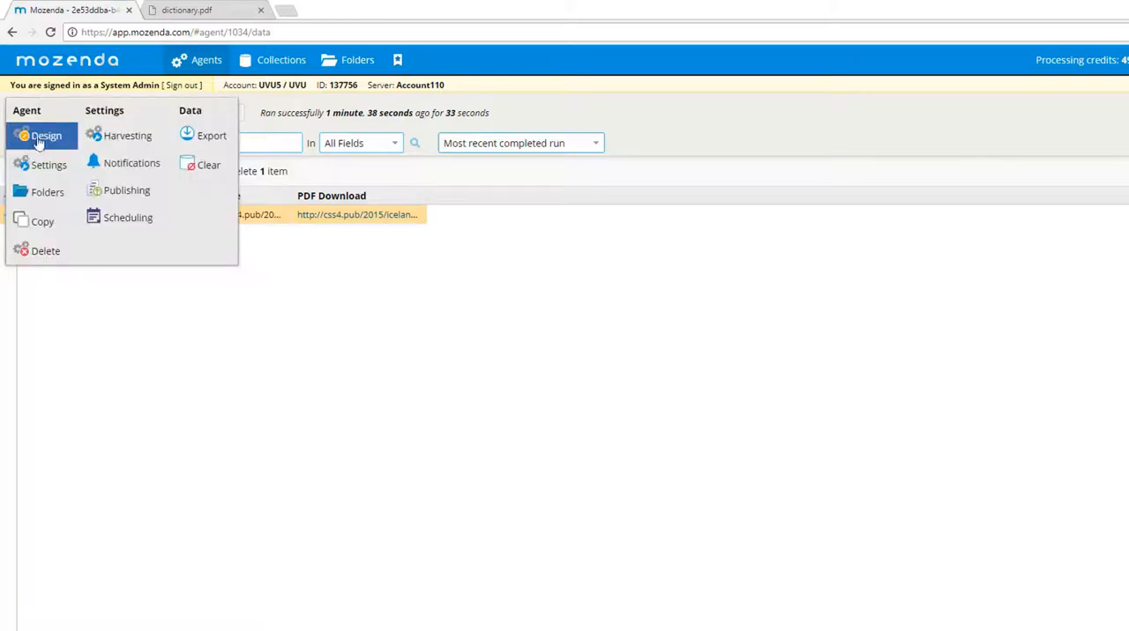
mouse_move(211, 134)
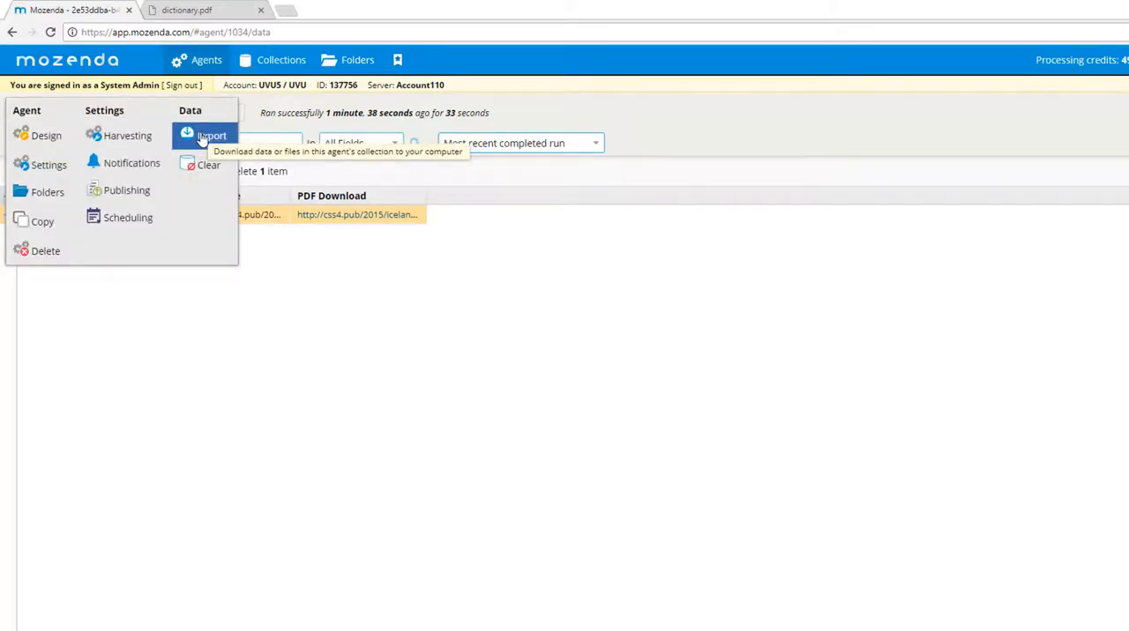
In Export's Images & Files list, tick the Download Image package for download.
left_click(211, 136)
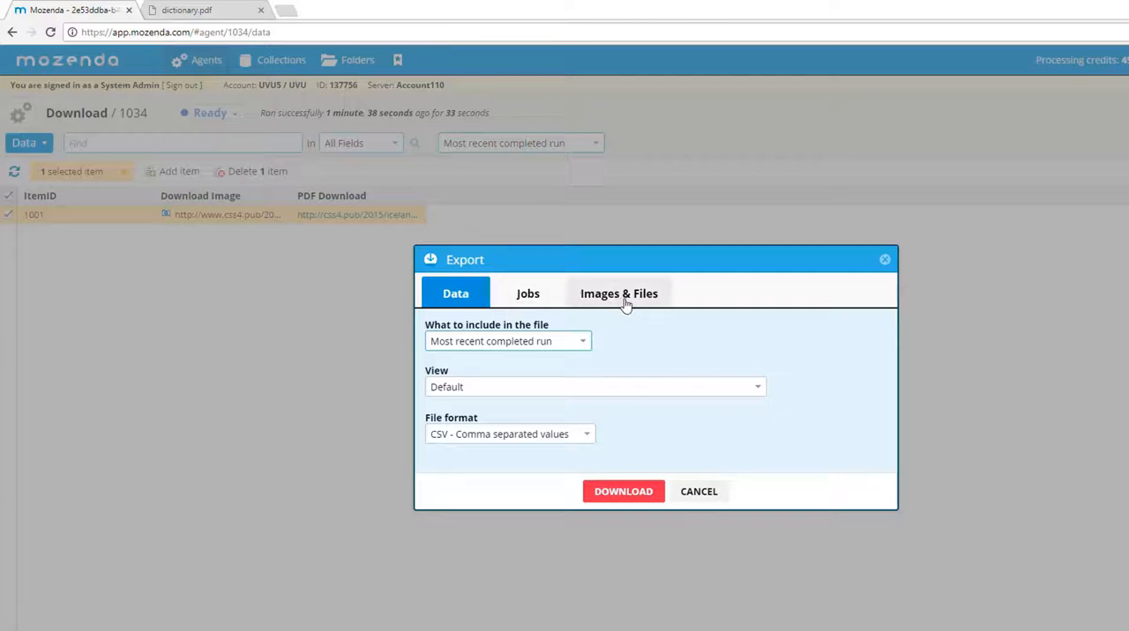
left_click(617, 293)
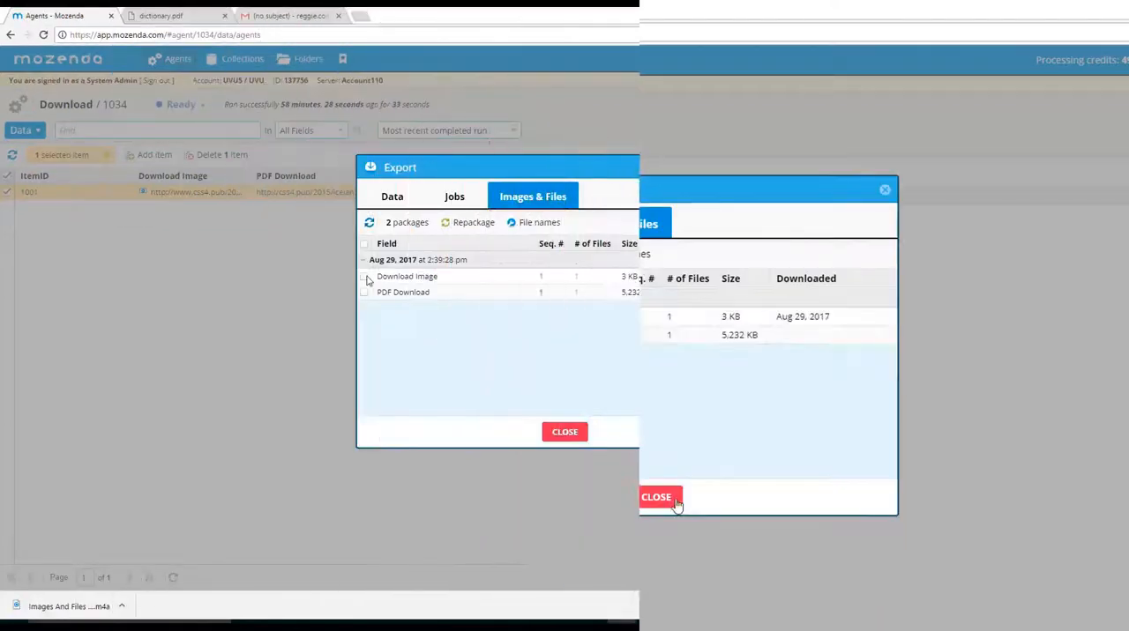
left_click(656, 497)
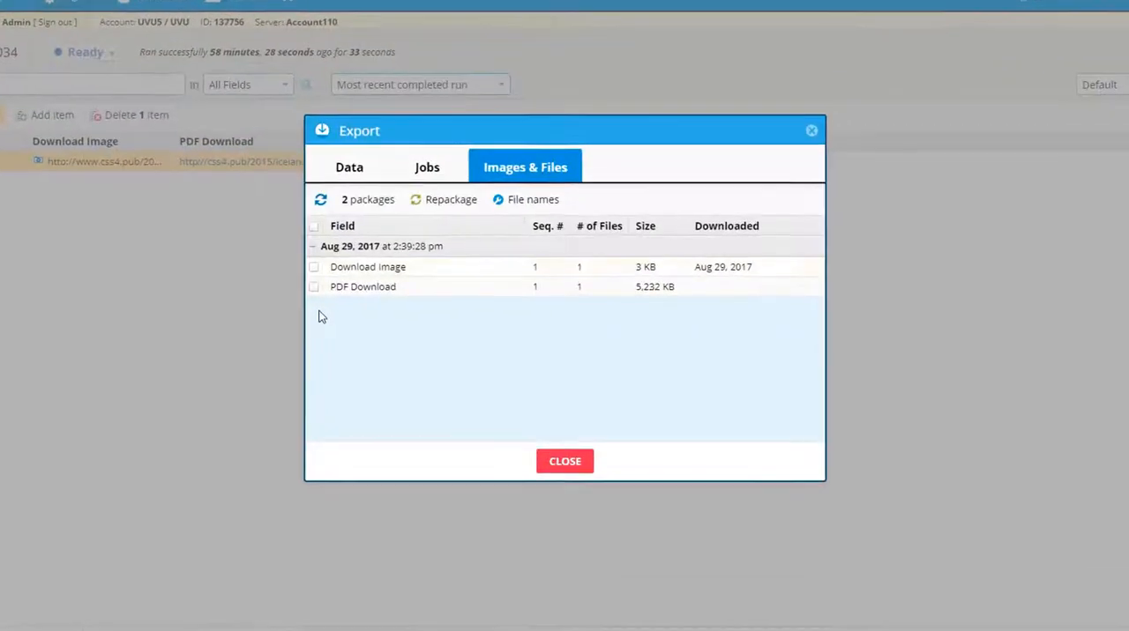
left_click(314, 266)
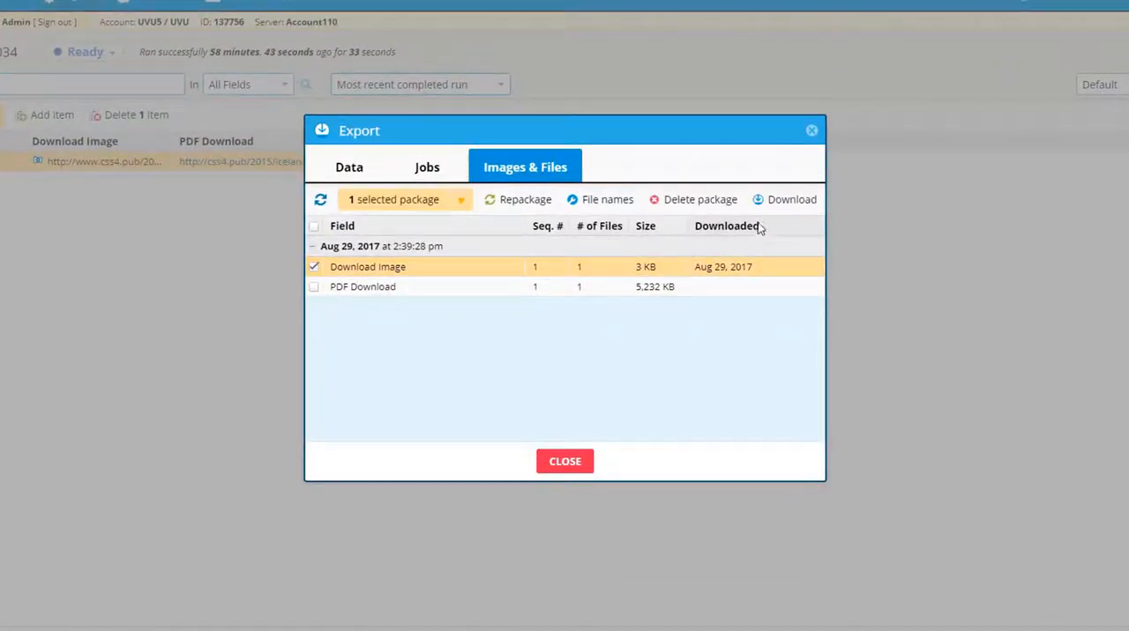